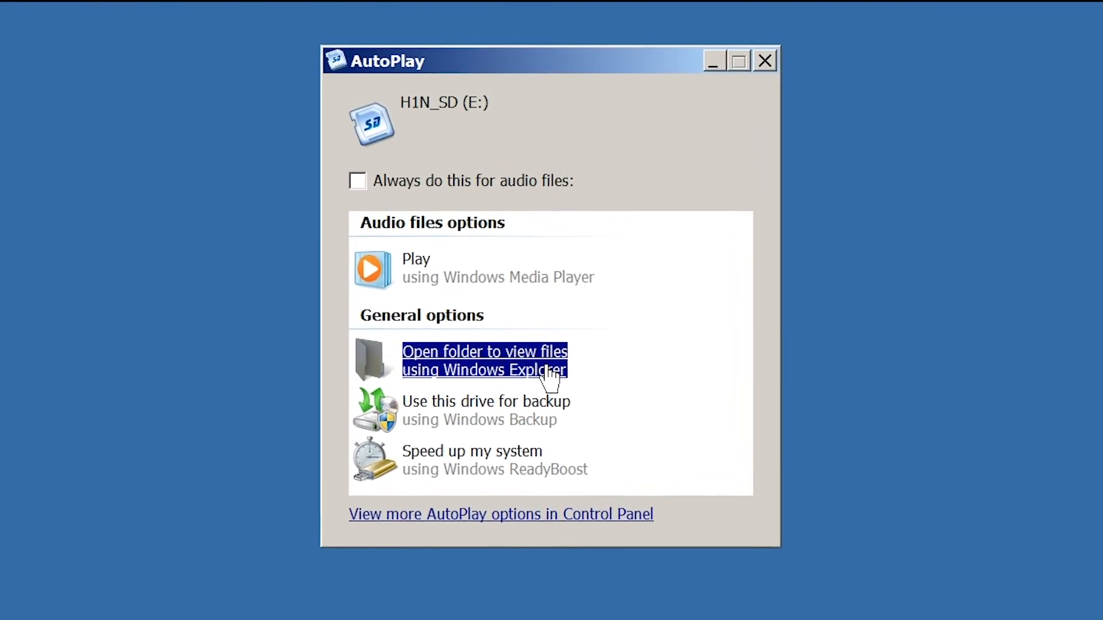
# - View the H1N_SD card's files and open the card from the desktop
pyautogui.click(484, 360)
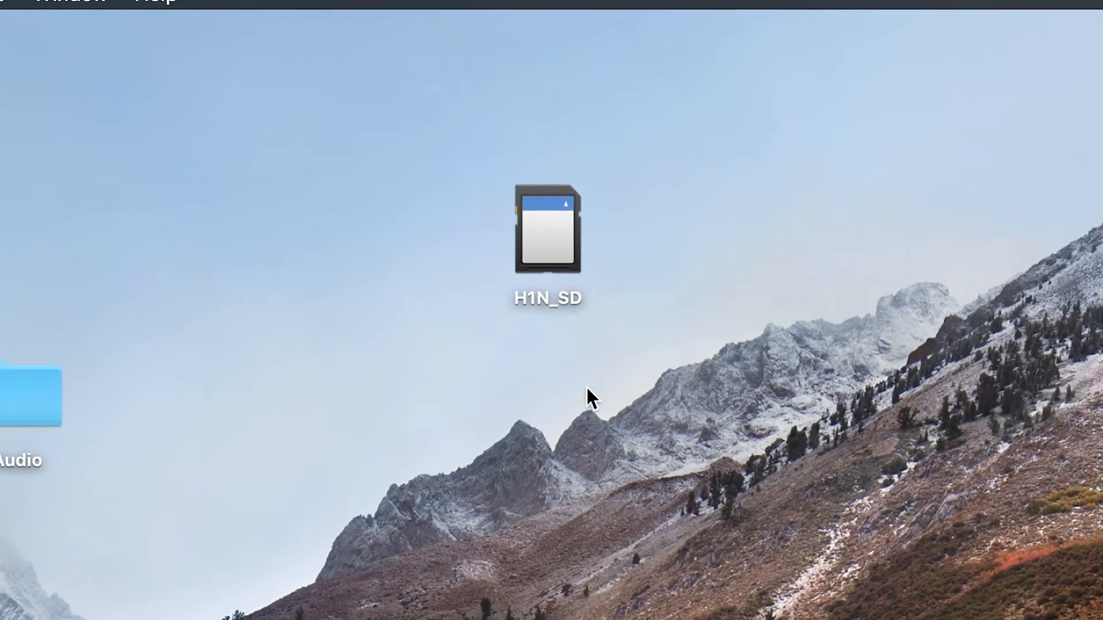
pyautogui.click(547, 228)
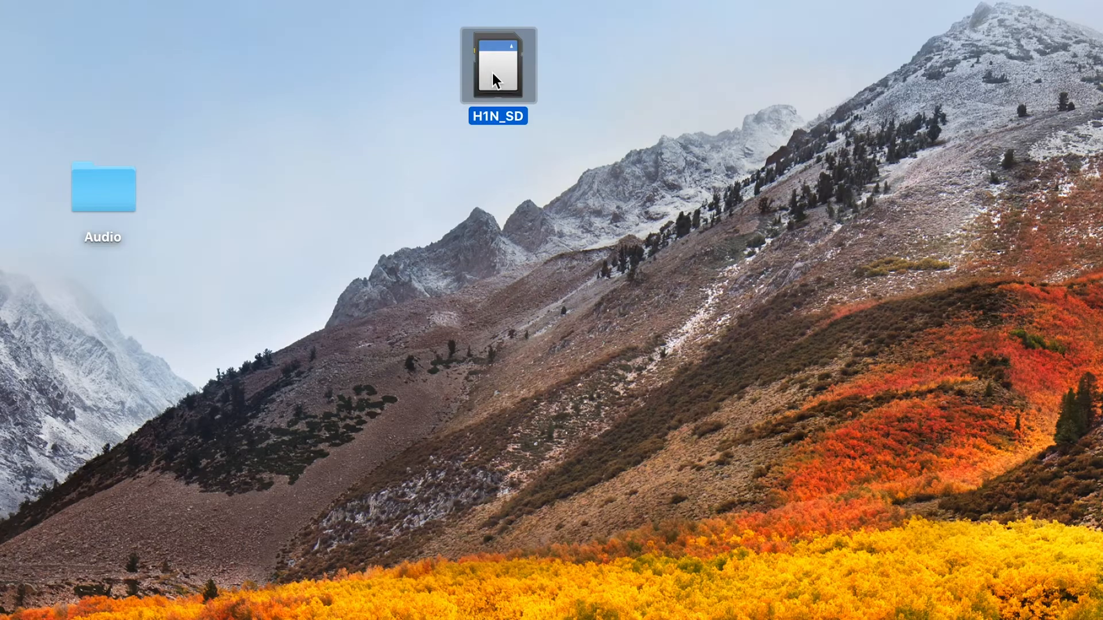
pyautogui.doubleClick(497, 65)
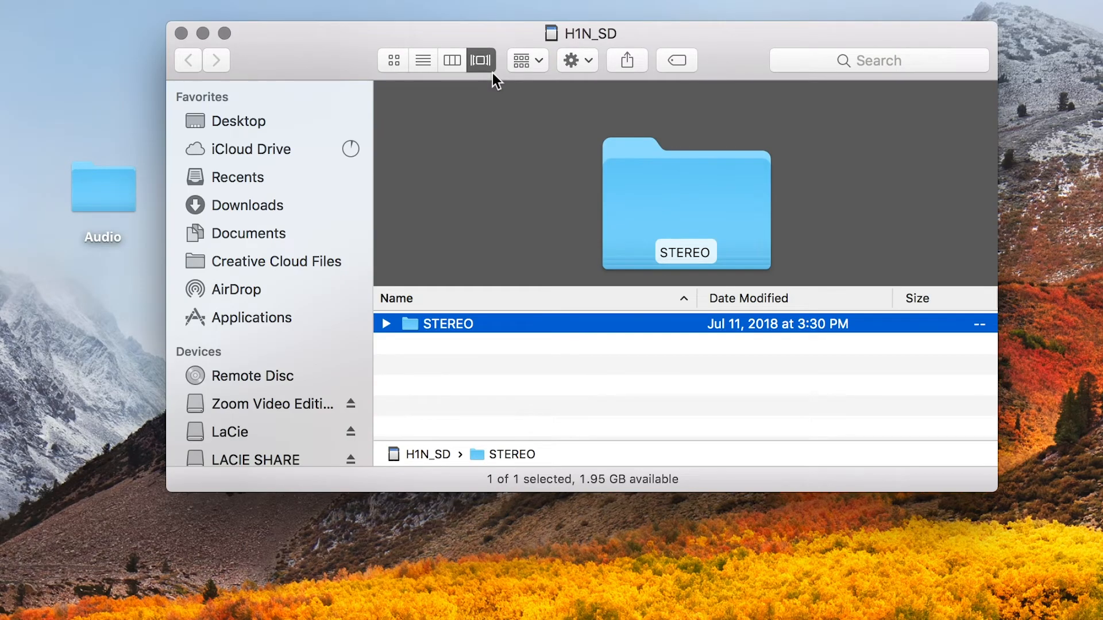
pyautogui.moveTo(544, 325)
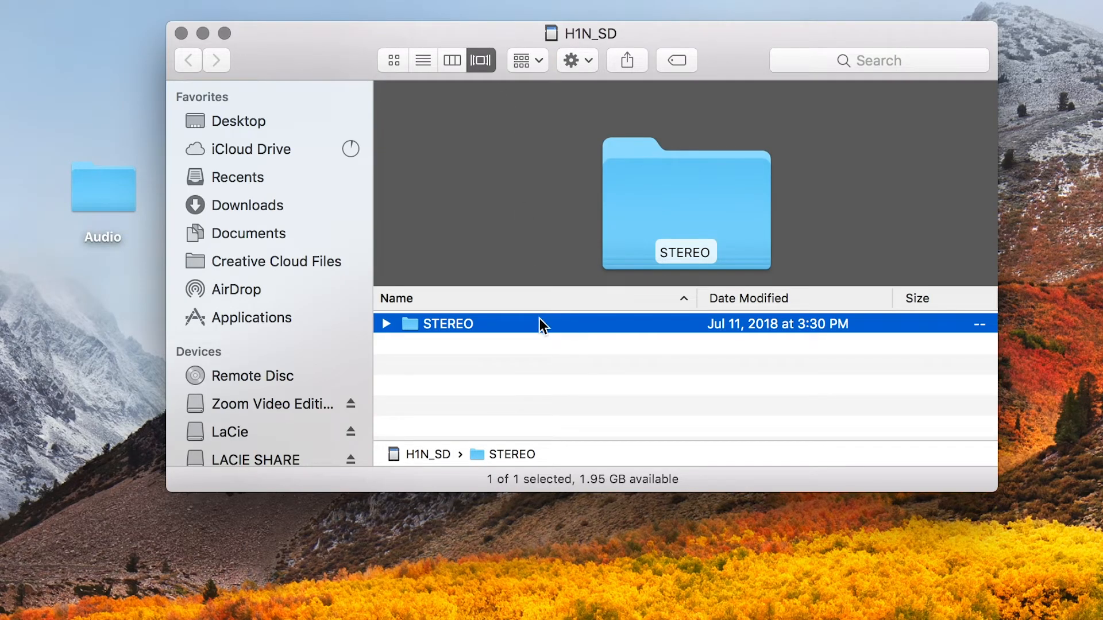
# - Go into the card's STEREO folder and then FOLDER01 with its WAV recordings
pyautogui.doubleClick(441, 324)
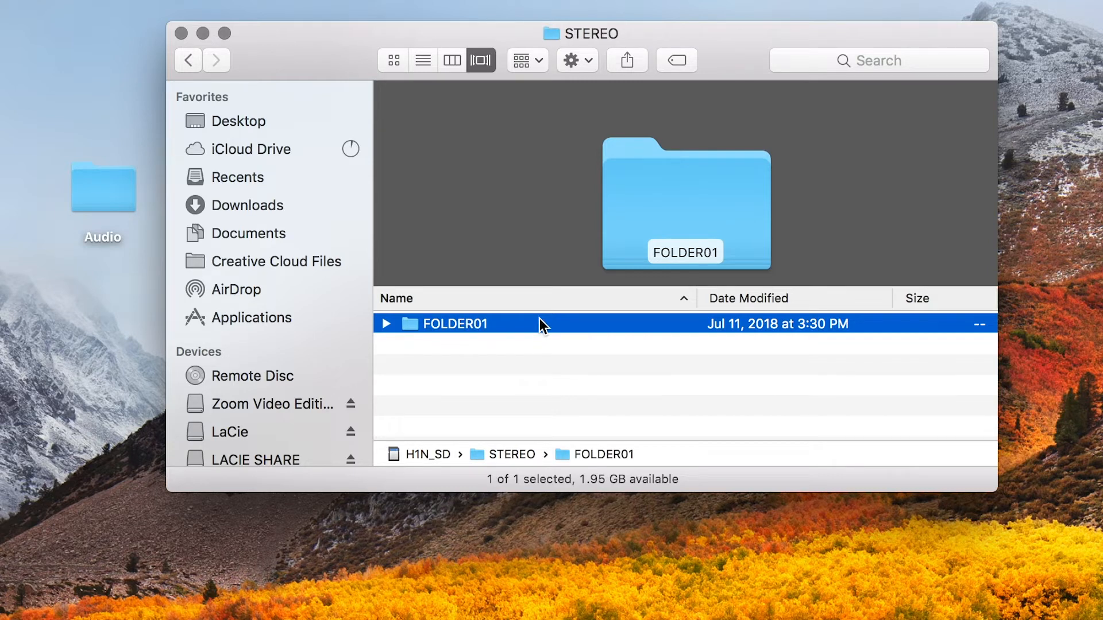
pyautogui.doubleClick(453, 324)
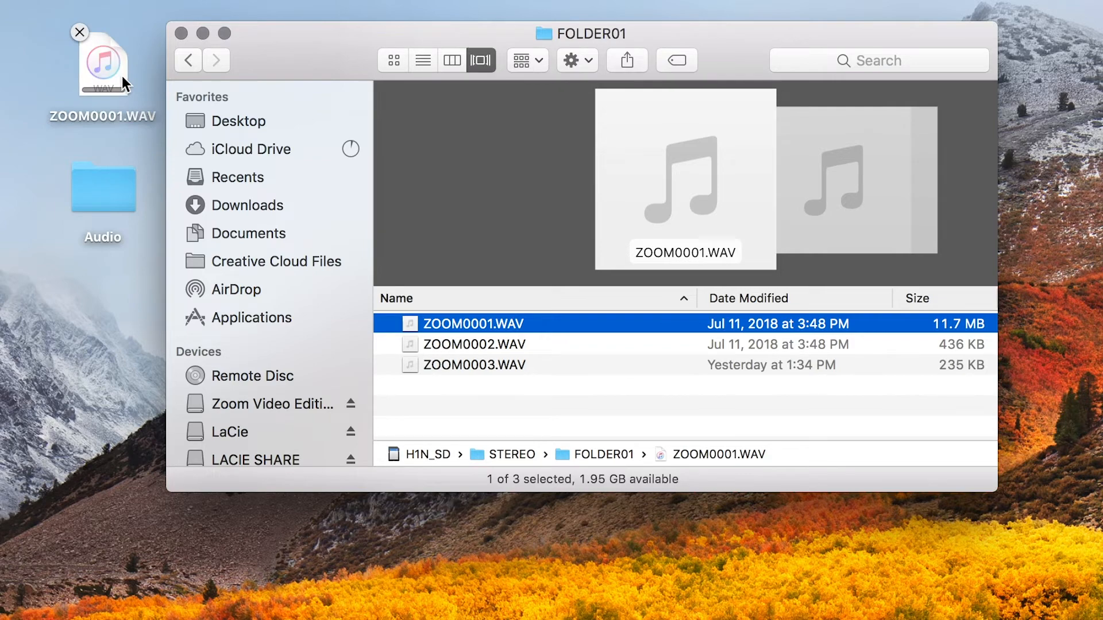
# - Select ZOOM0002.WAV in FOLDER01 after ZOOM0001.WAV lands on the desktop
pyautogui.click(474, 343)
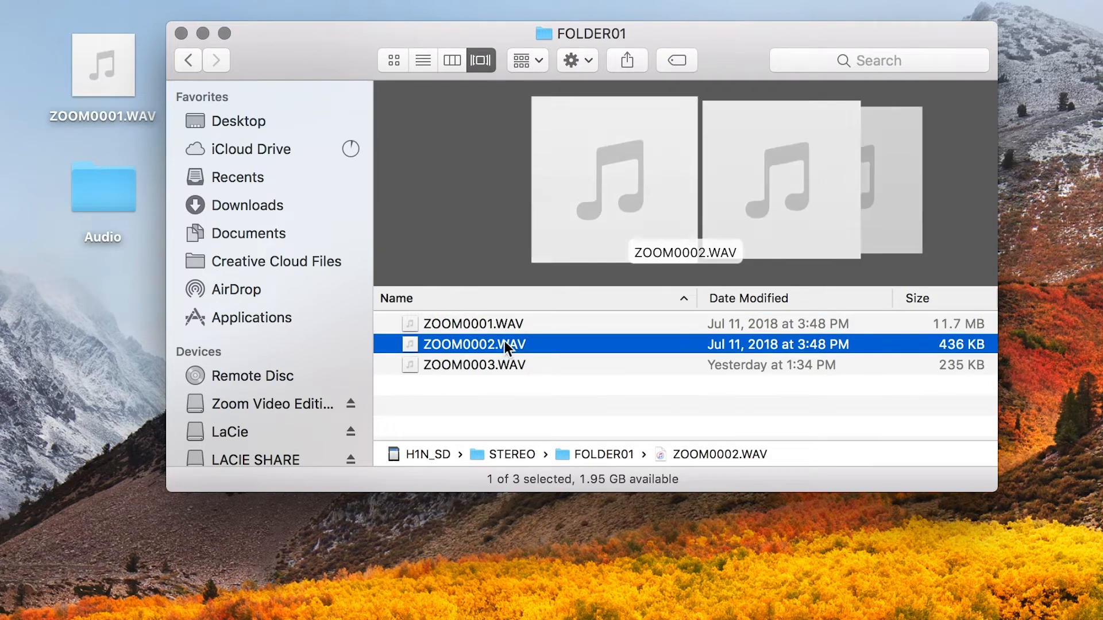